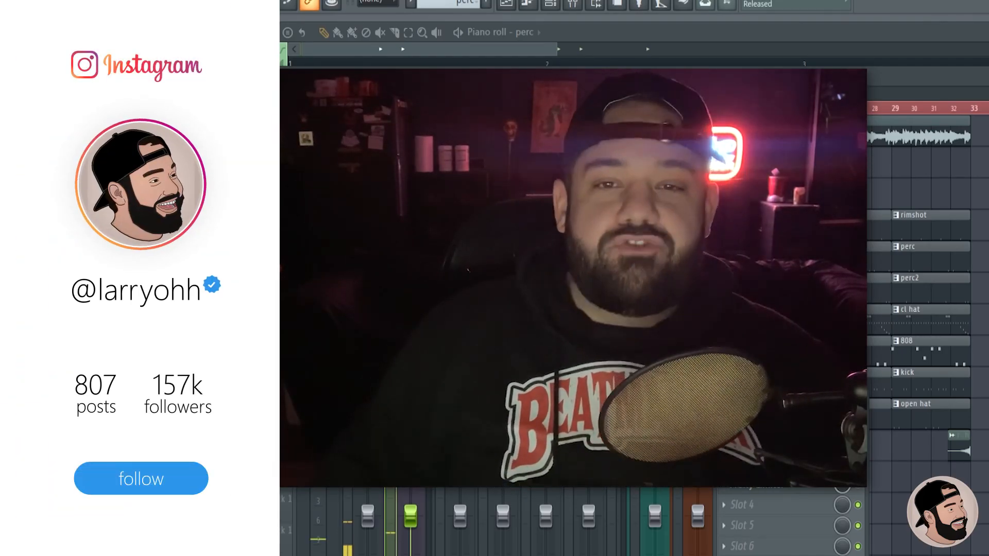
- Load Fruity Parametric EQ 2 on the spaceballs sample's mixer insert
{"action": "left_click", "coordinate": [141, 478]}
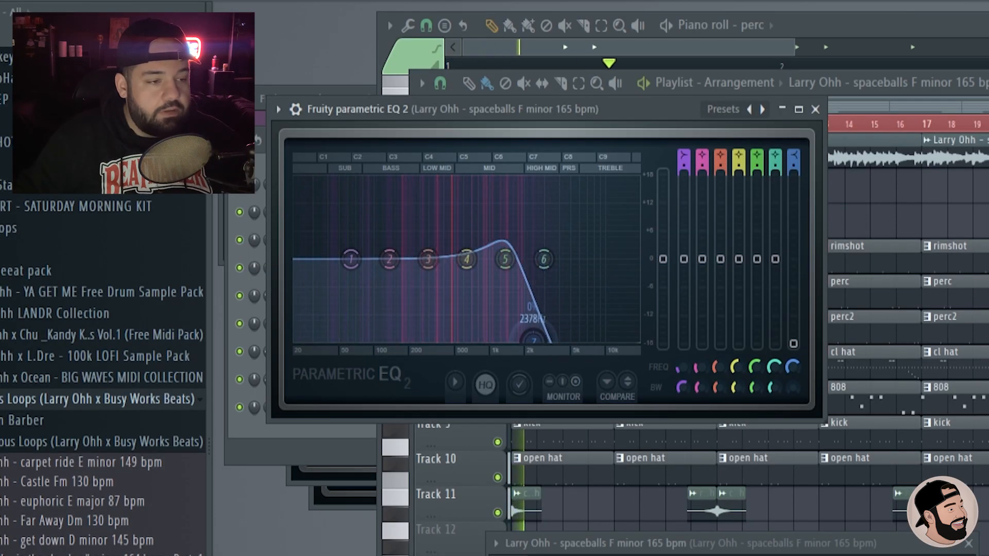
- Drag band 1 into a low cut and reshape the mid/high bands into a band-pass curve
{"action": "left_click_drag", "start_coordinate": [544, 259], "coordinate": [550, 317]}
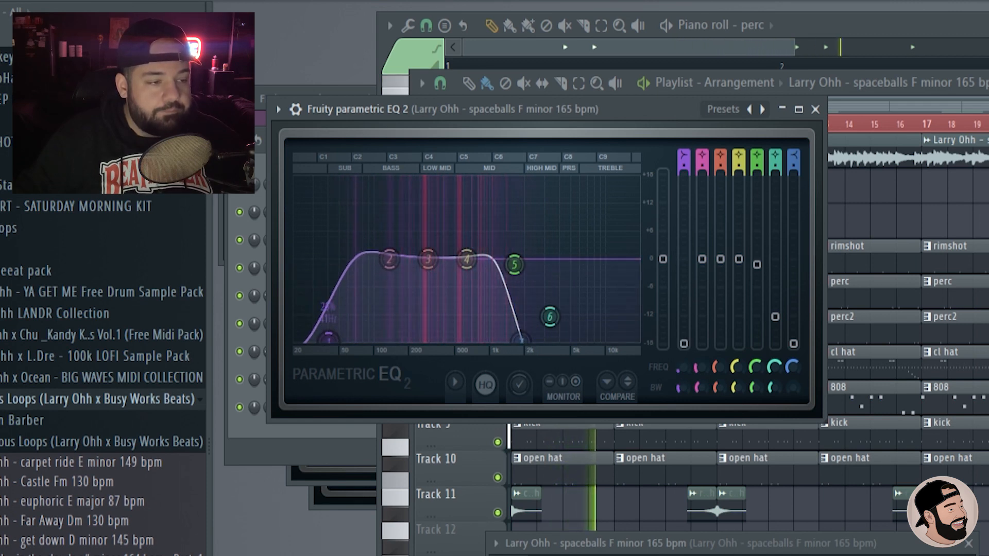
{"action": "left_click_drag", "start_coordinate": [465, 259], "coordinate": [474, 243]}
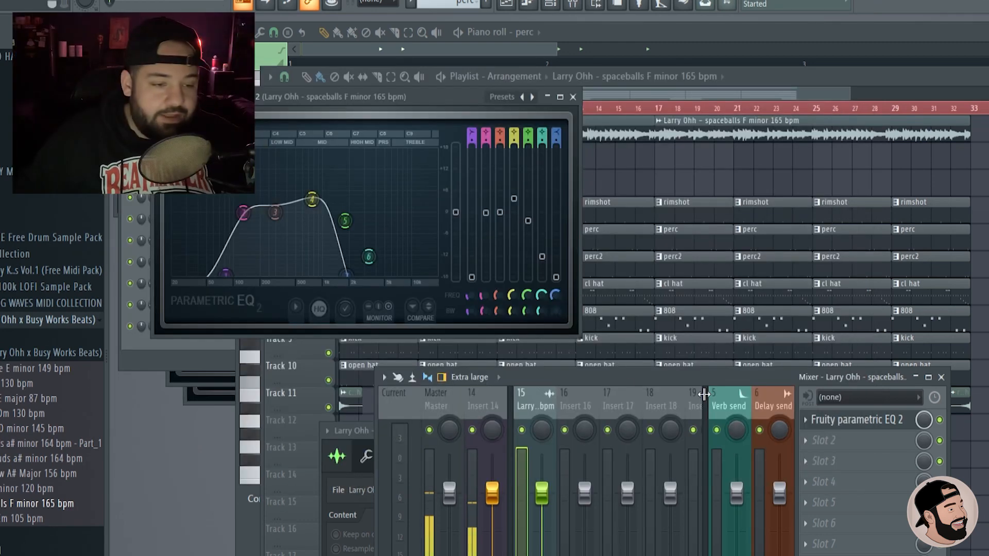
- Open the spaceballs clip's channel settings and send the sample to the Edison audio editor
{"action": "left_click", "coordinate": [572, 97]}
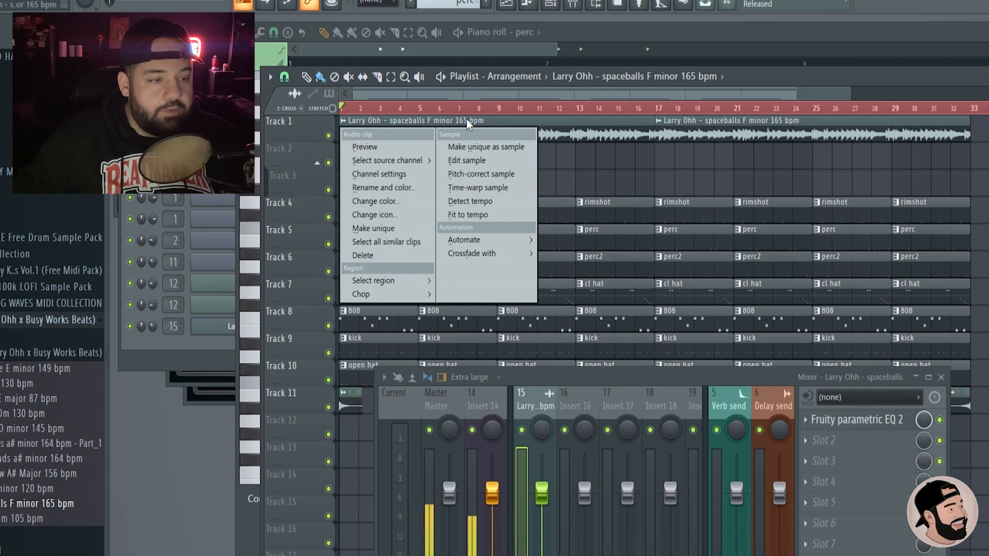
{"action": "left_click", "coordinate": [379, 173]}
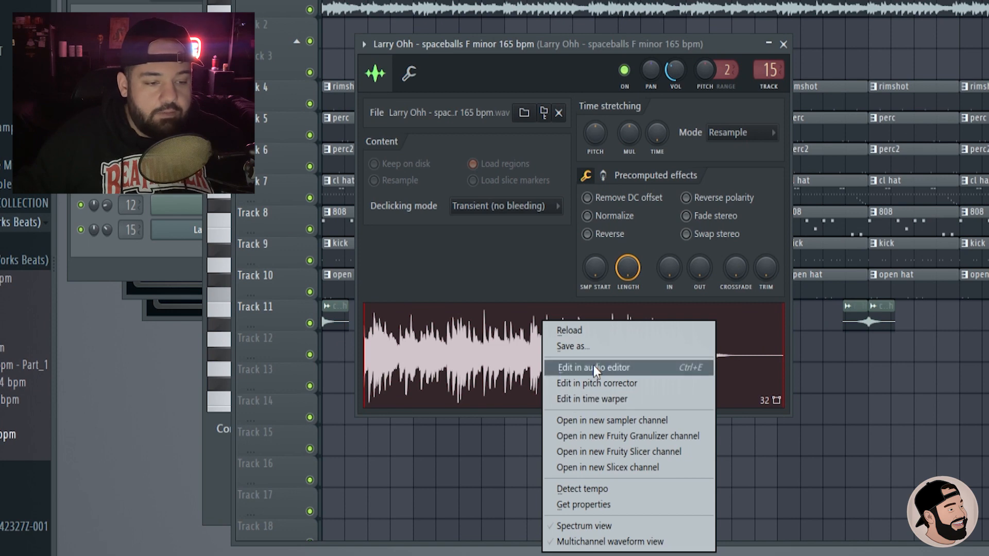
{"action": "left_click", "coordinate": [591, 367]}
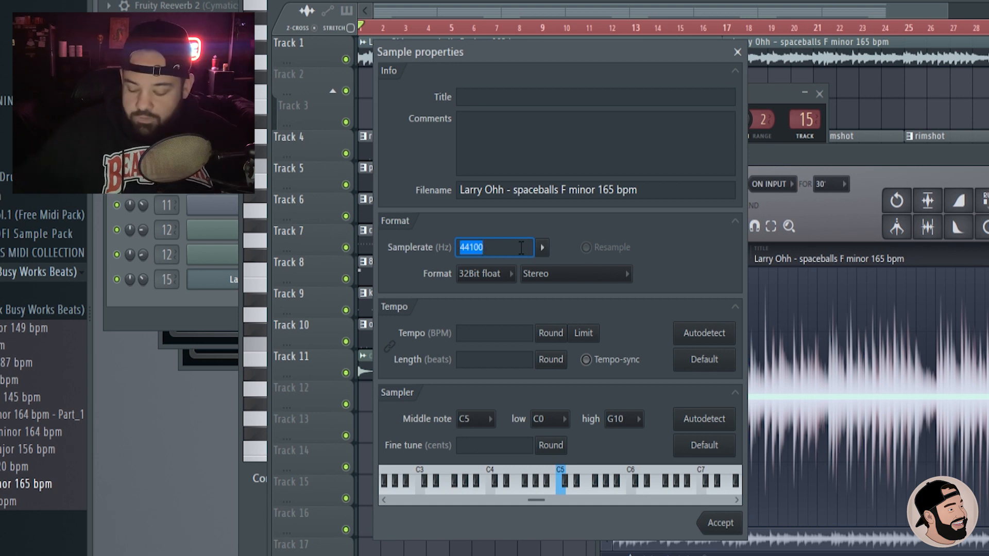
- Set the samplerate to 1000 Hz with Resample enabled in Sample properties
{"action": "type", "text": "1000"}
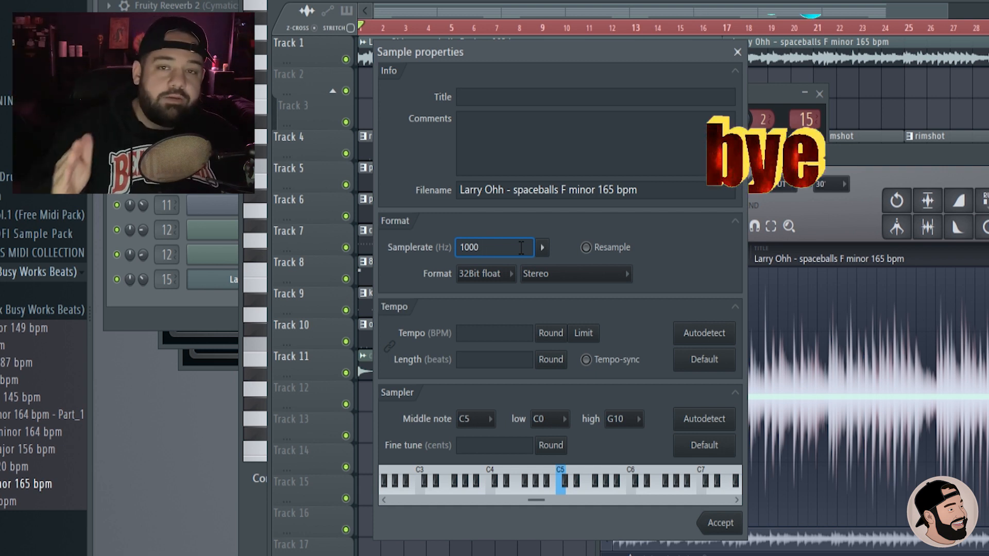
{"action": "left_click", "coordinate": [496, 247]}
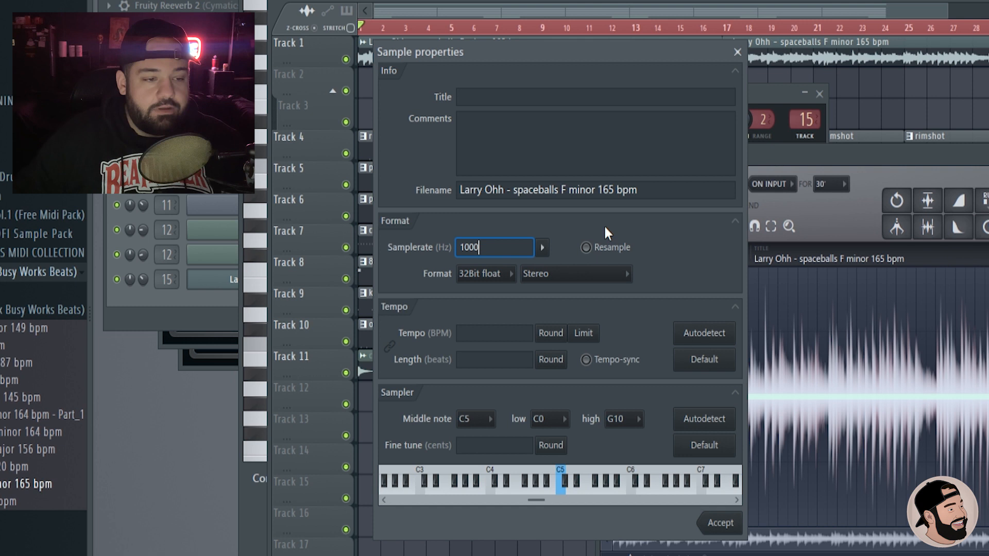
{"action": "left_click", "coordinate": [585, 247]}
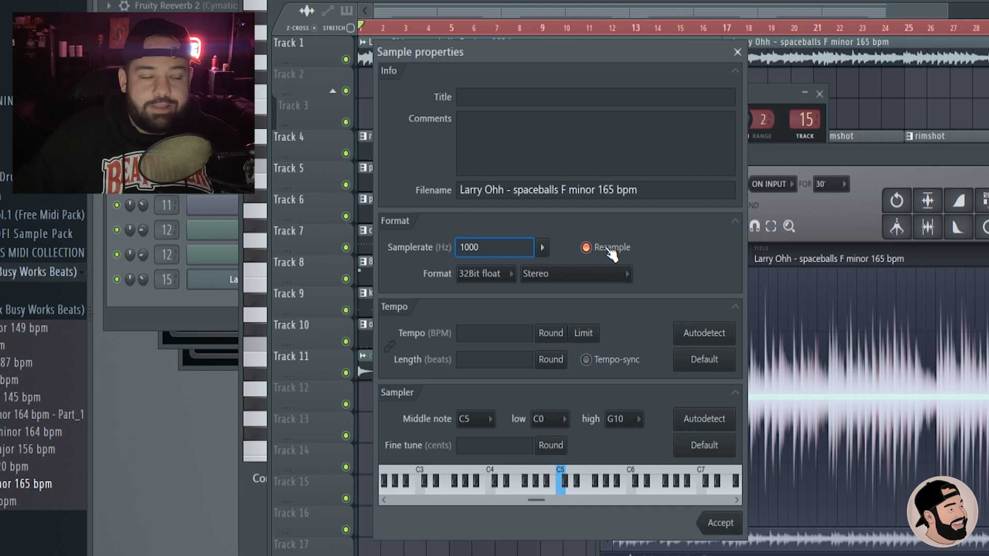
{"action": "left_click", "coordinate": [494, 247]}
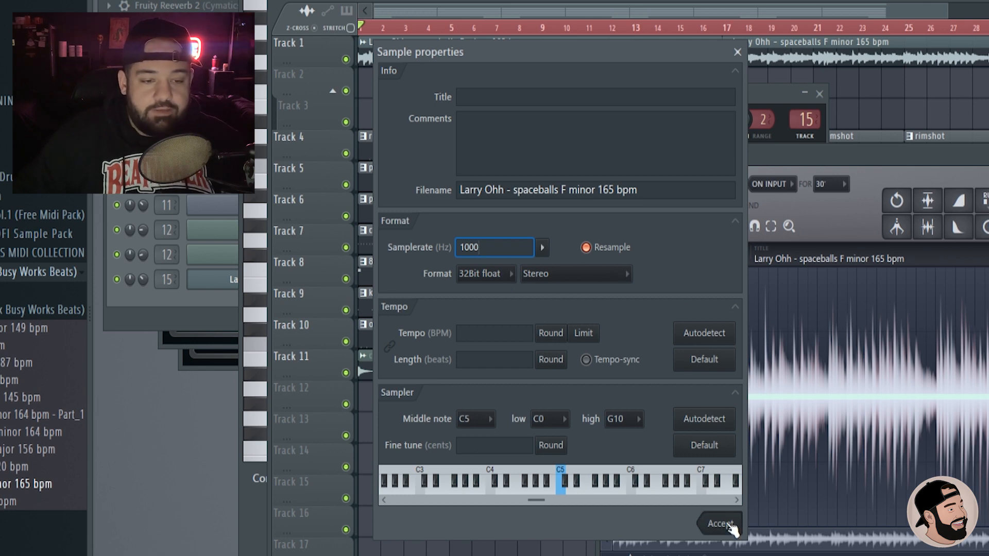
- Accept the 1000 Hz resample of the spaceballs sample
{"action": "left_click", "coordinate": [717, 523]}
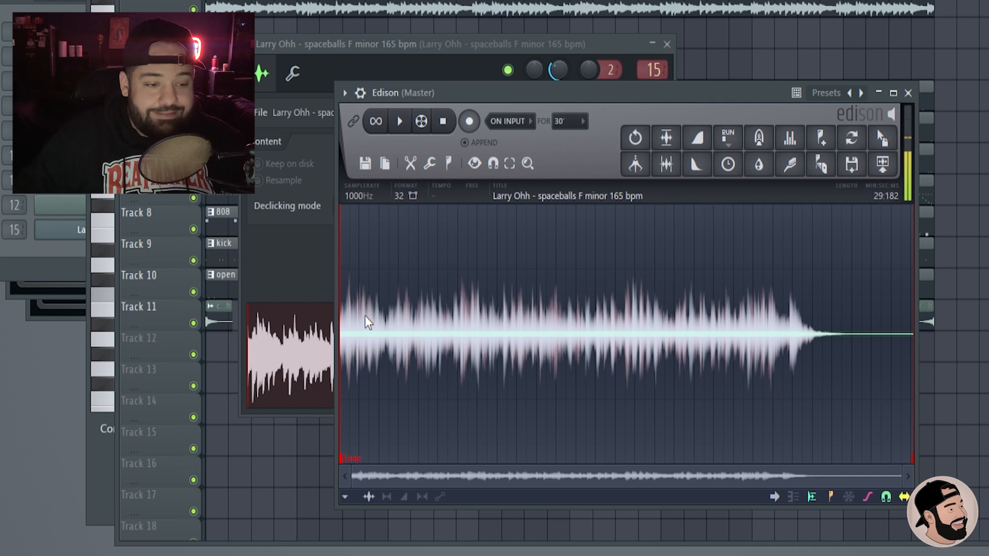
{"action": "mouse_move", "coordinate": [492, 349]}
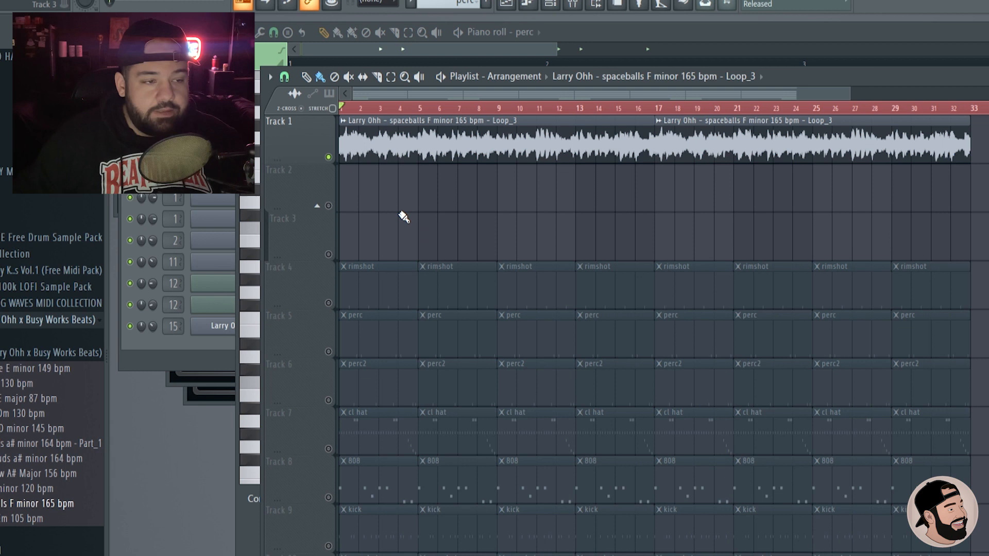
{"action": "mouse_move", "coordinate": [560, 198]}
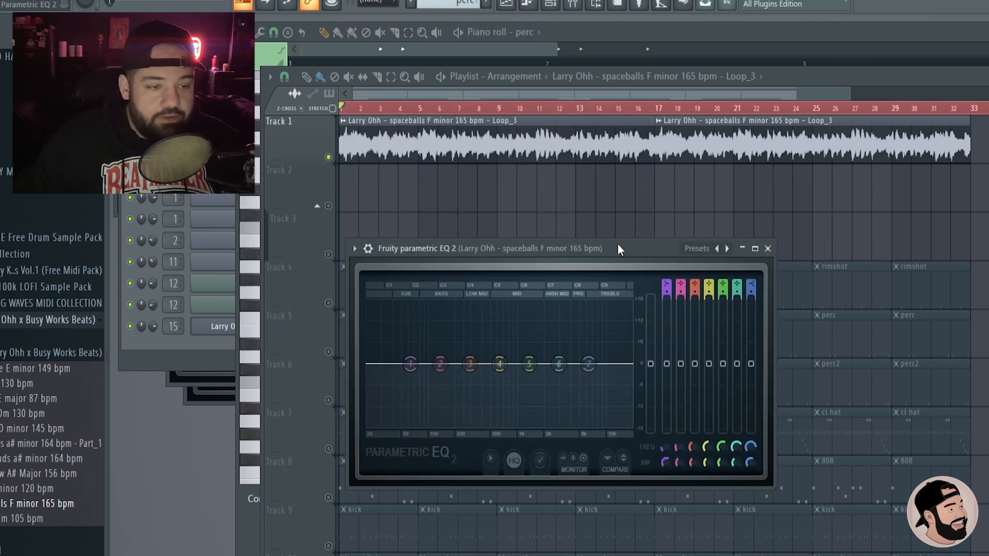
- Tweak the low-mid band near 632 Hz and close the Parametric EQ 2 window
{"action": "left_click_drag", "start_coordinate": [618, 248], "coordinate": [597, 244]}
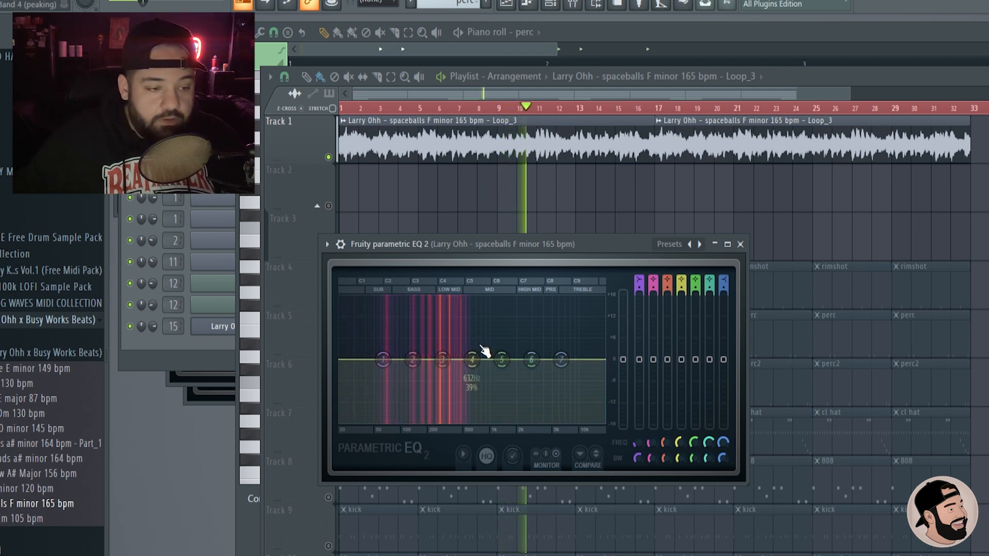
{"action": "left_click_drag", "start_coordinate": [469, 360], "coordinate": [501, 358]}
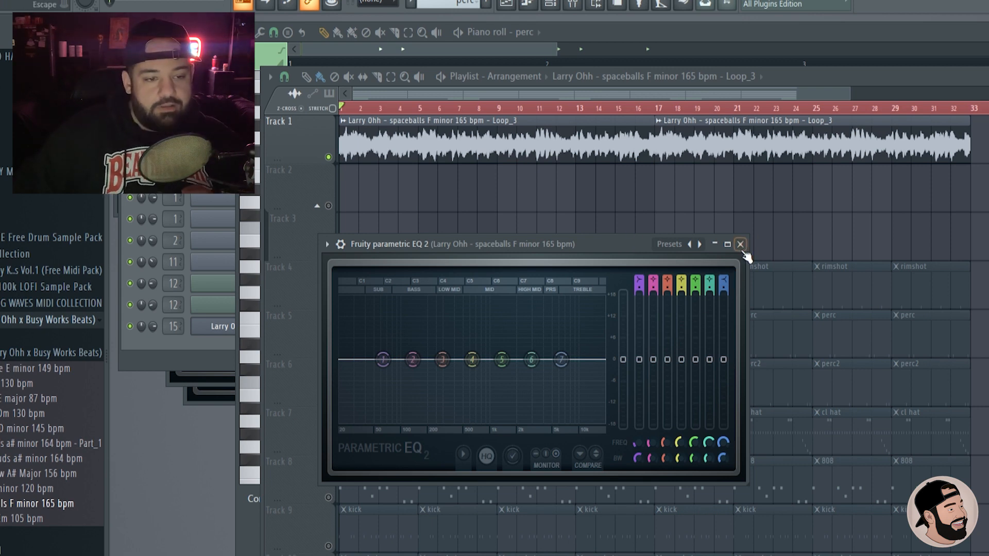
{"action": "left_click", "coordinate": [739, 244]}
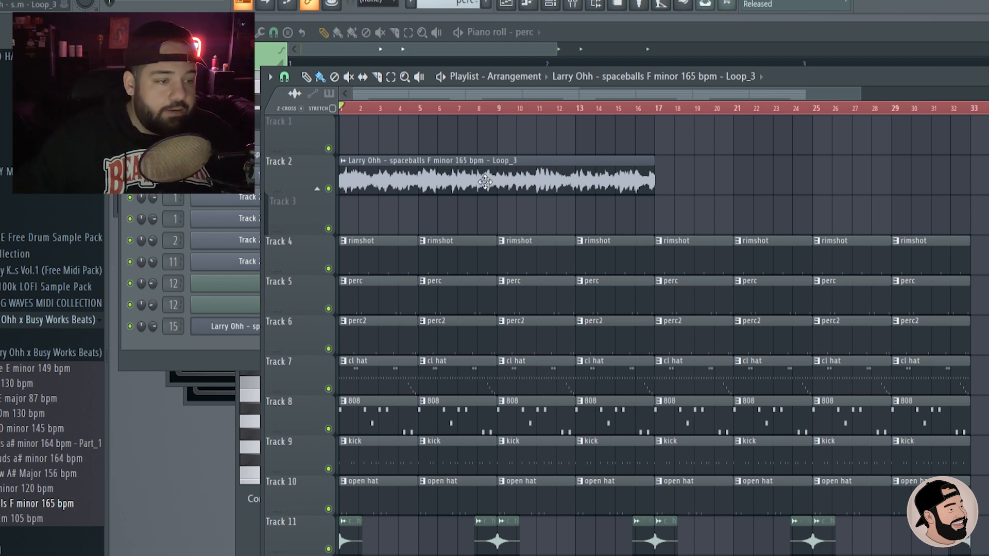
- Open the Loop_3 clip's sample settings and dismiss the Elastique DLL error
{"action": "double_click", "coordinate": [484, 184]}
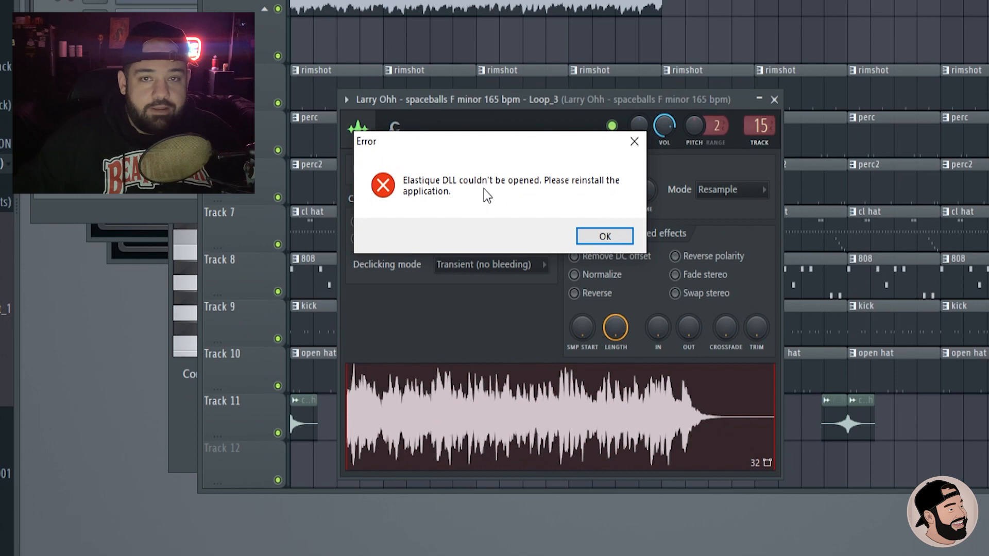
{"action": "left_click", "coordinate": [603, 236]}
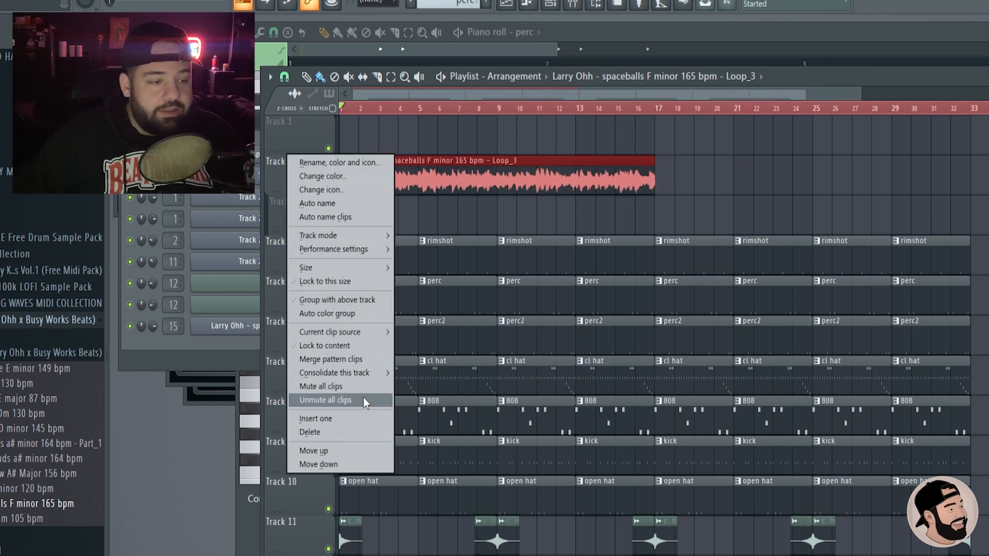
{"action": "mouse_move", "coordinate": [334, 372]}
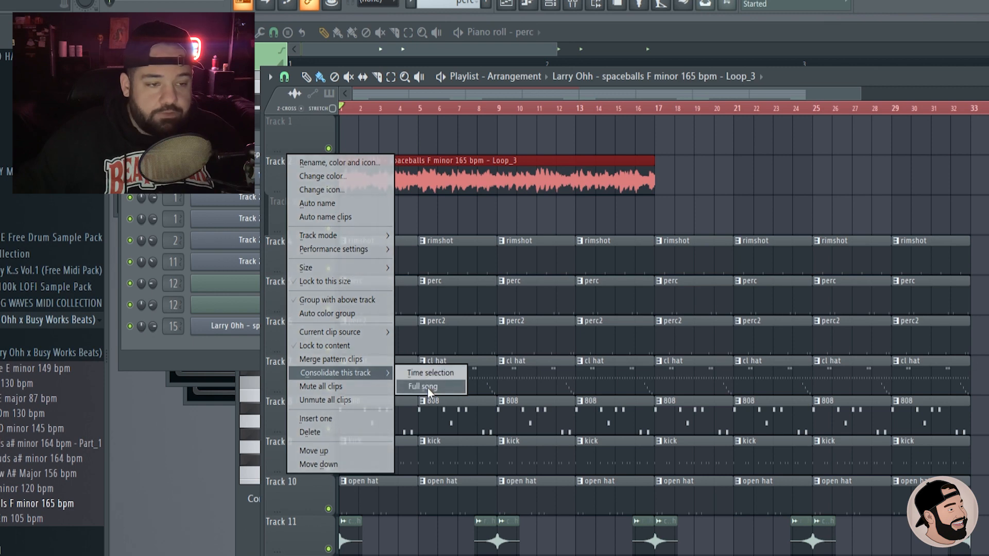
- Consolidate Track 2 over the full song into Track 2 (consolidated) #2
{"action": "left_click", "coordinate": [422, 386]}
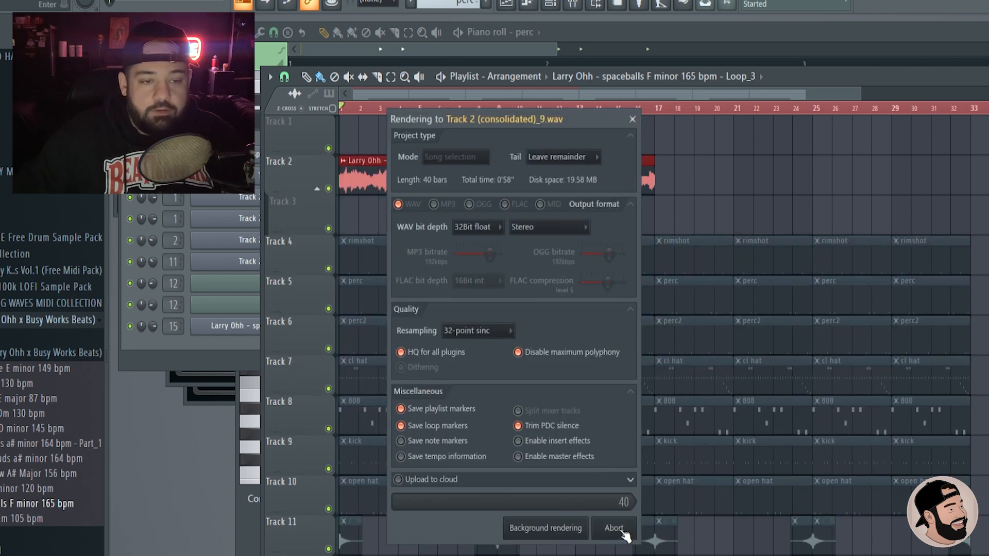
{"action": "left_click", "coordinate": [611, 527]}
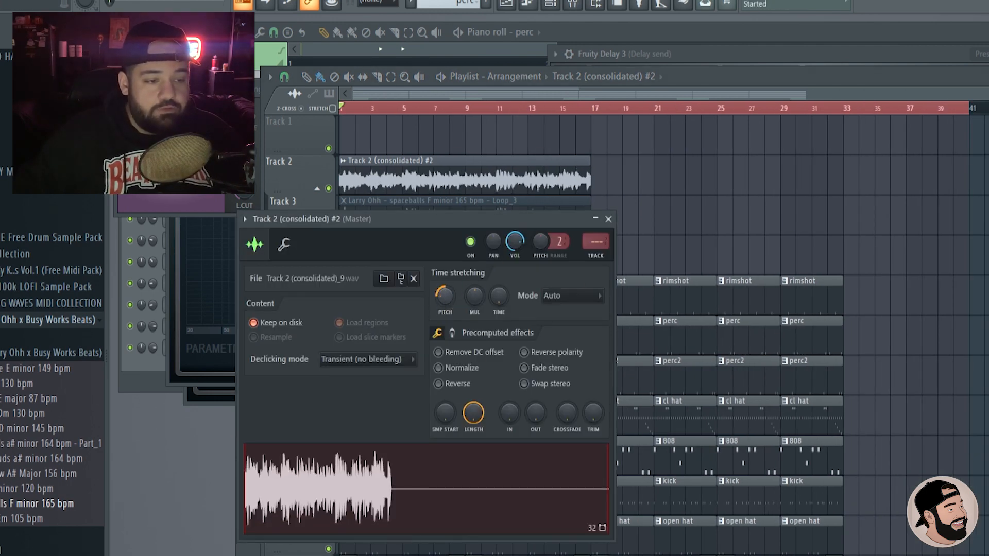
- Close the consolidated clip's sample settings
{"action": "left_click", "coordinate": [607, 218]}
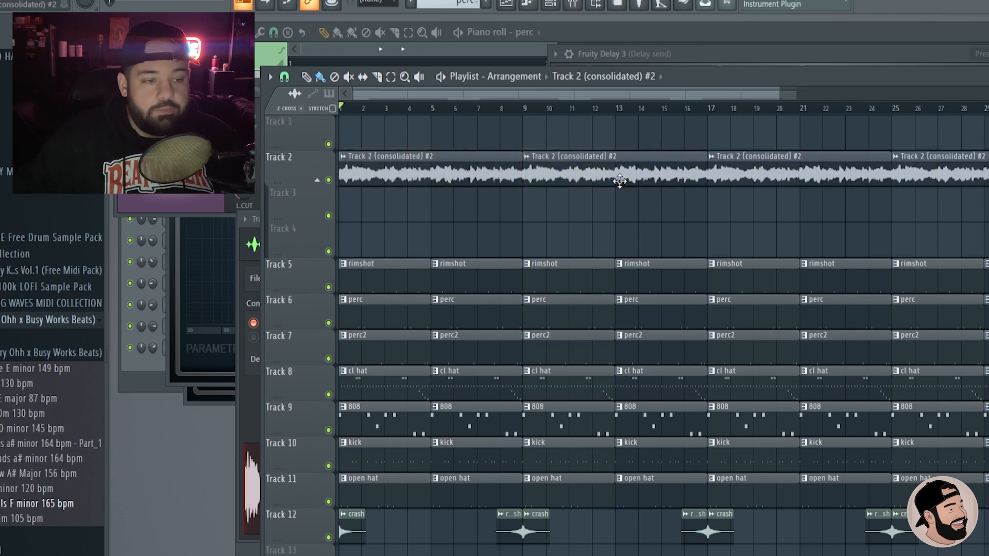
- Open the consolidated clip's settings and assign it to a free mixer insert
{"action": "double_click", "coordinate": [619, 182]}
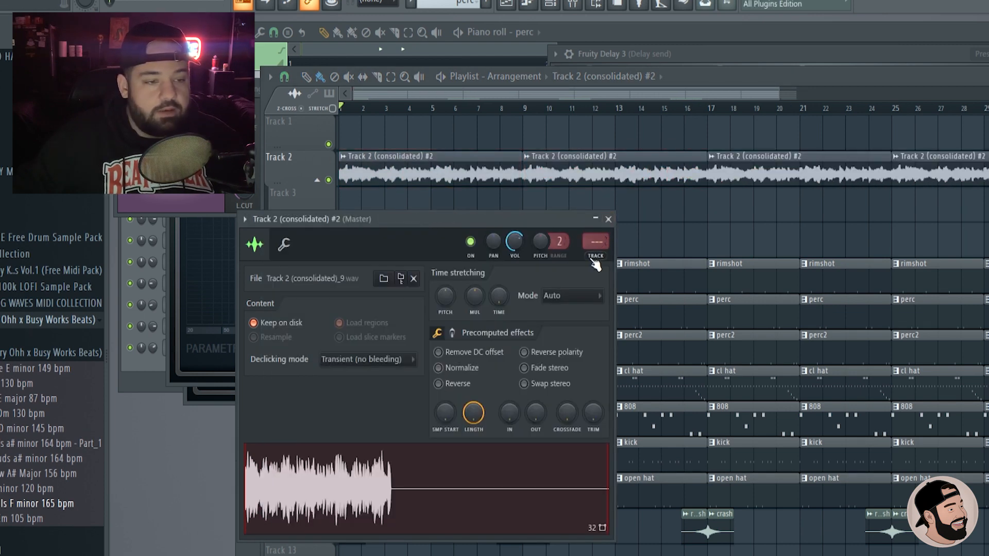
{"action": "left_click", "coordinate": [608, 218]}
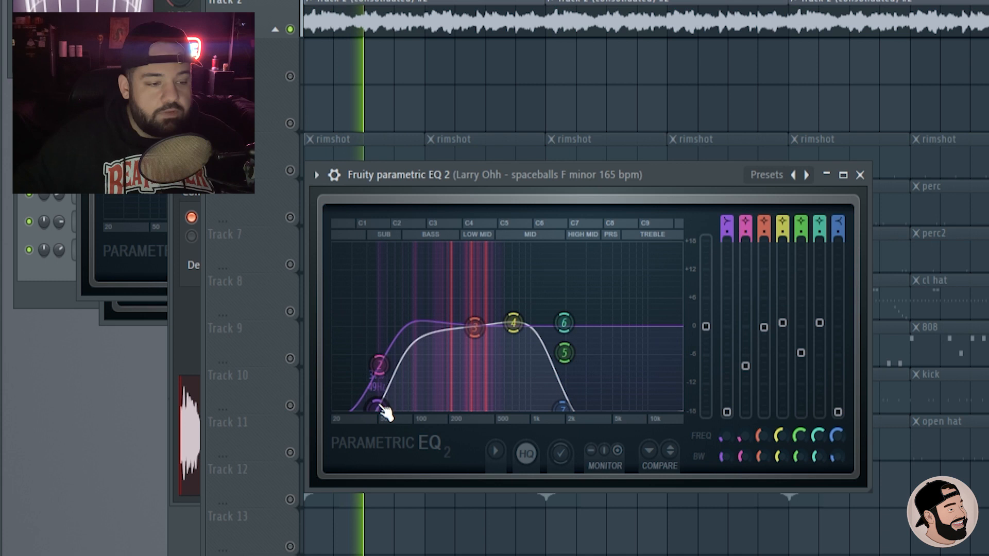
- Drag the low-cut and bass band nodes to roll off lows and reshape the upper curve
{"action": "left_click_drag", "start_coordinate": [381, 410], "coordinate": [375, 369]}
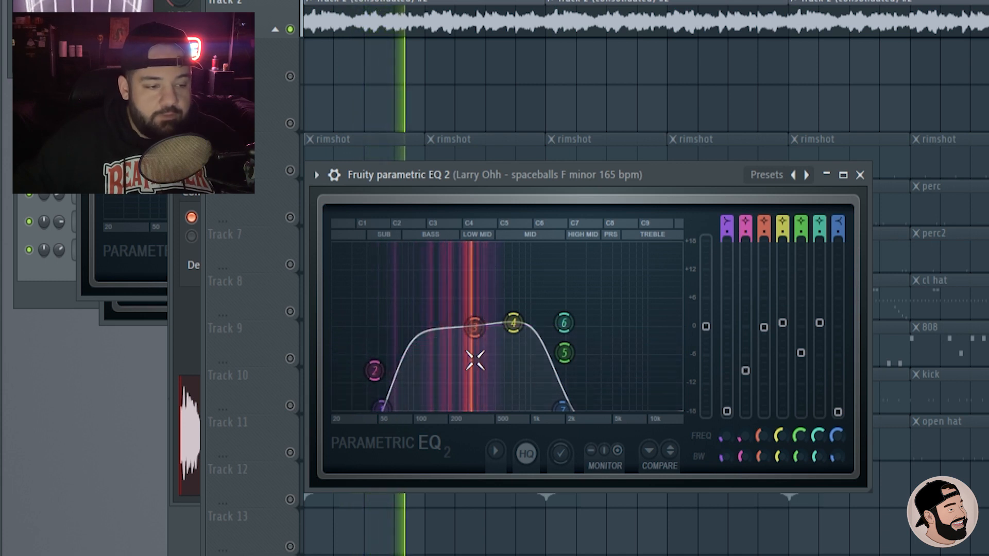
{"action": "left_click_drag", "start_coordinate": [514, 322], "coordinate": [498, 318]}
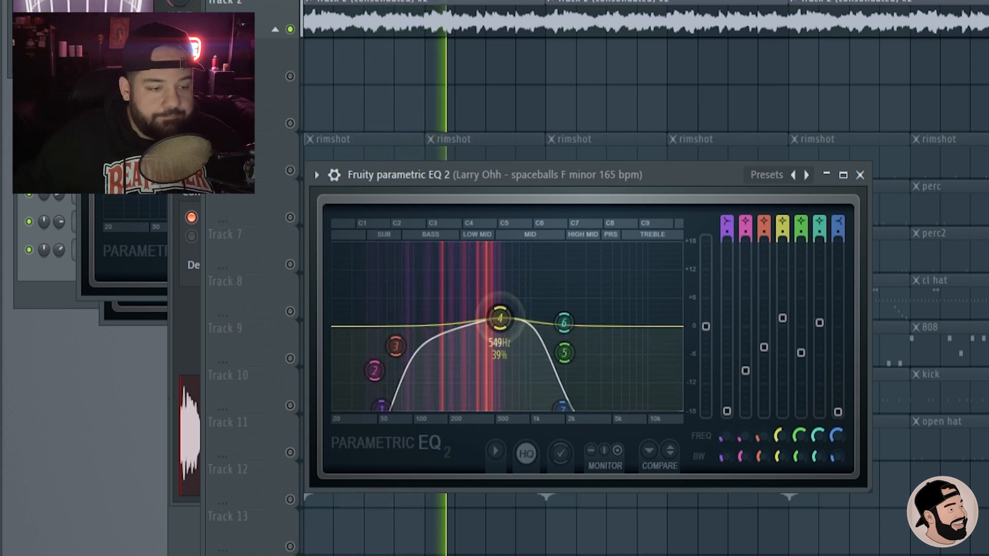
{"action": "left_click_drag", "start_coordinate": [499, 318], "coordinate": [484, 312]}
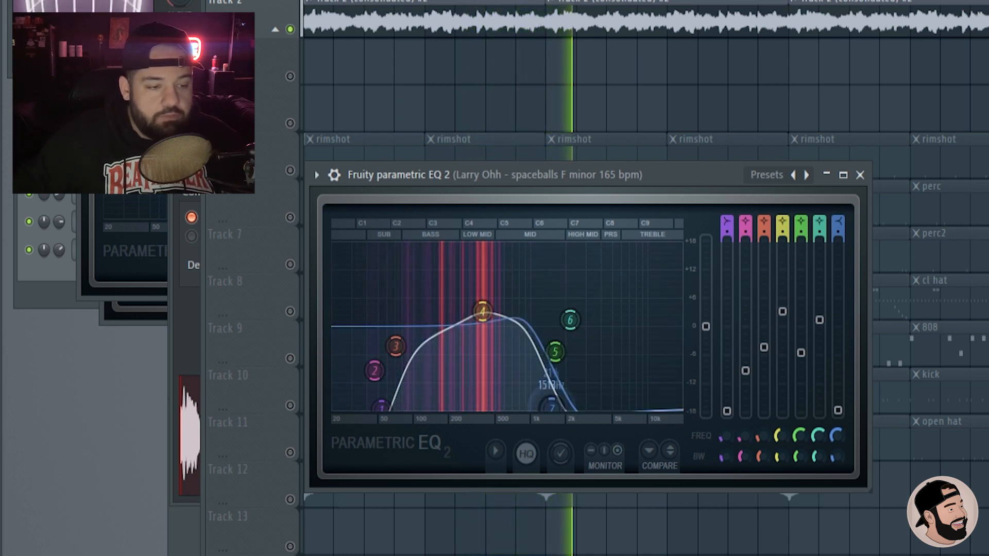
- Close Parametric EQ 2 and resume playlist playback of the Track 2 clip
{"action": "left_click", "coordinate": [859, 175]}
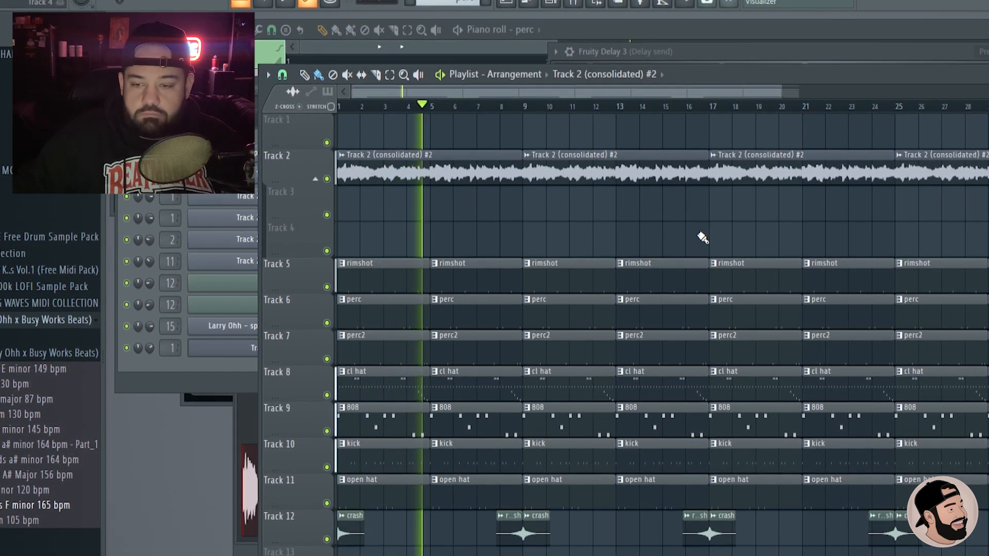
{"action": "left_click", "coordinate": [454, 105]}
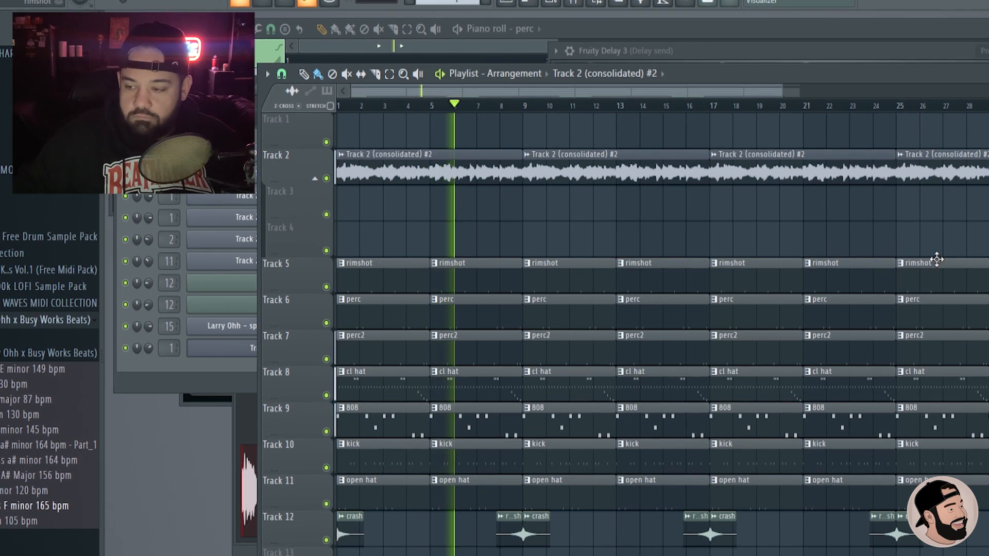